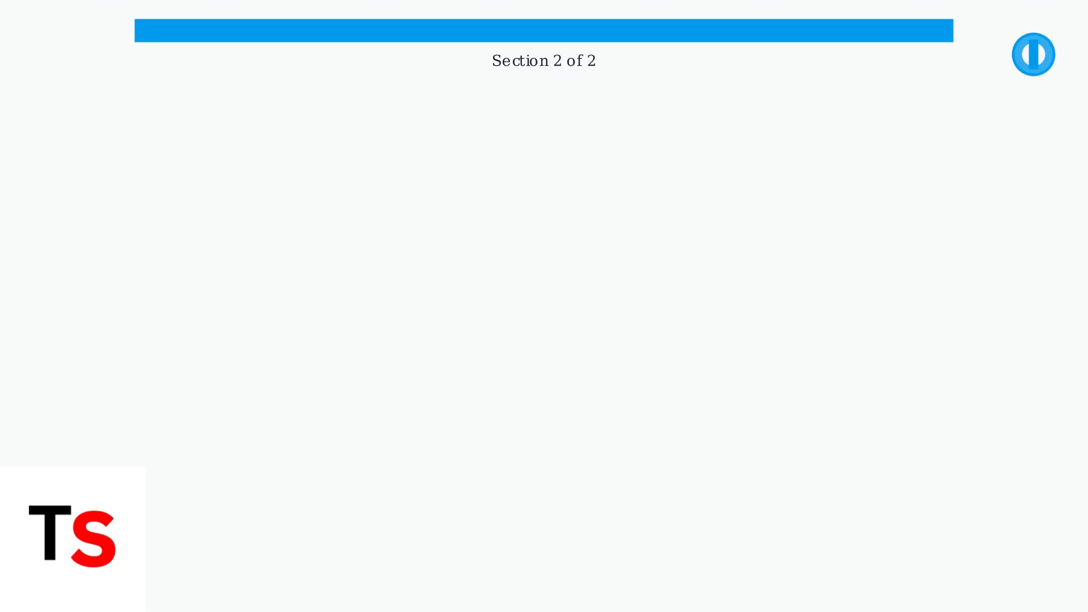
pyautogui.click(1034, 55)
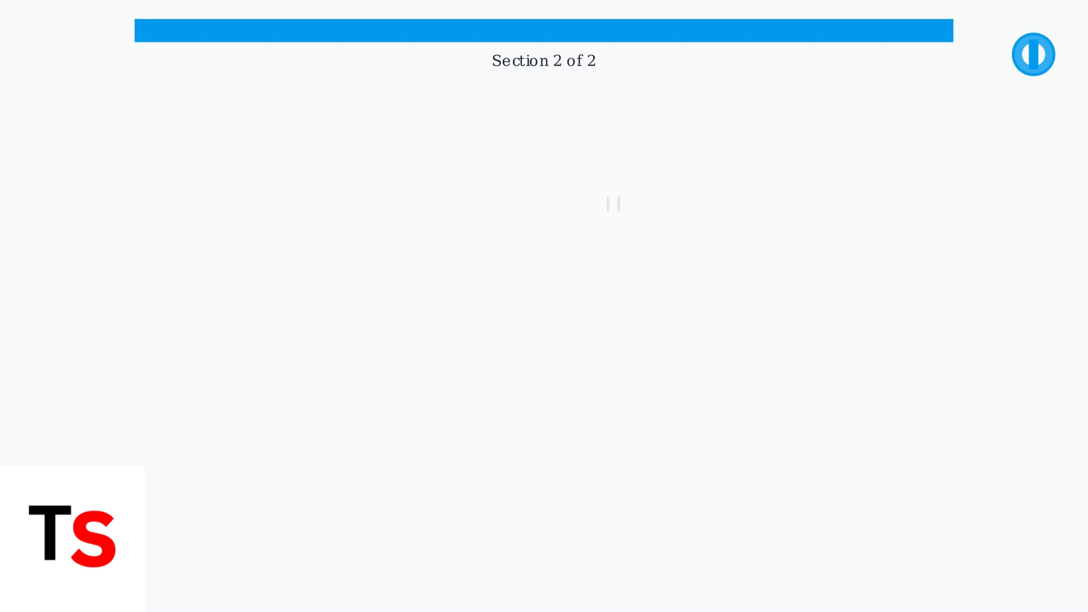